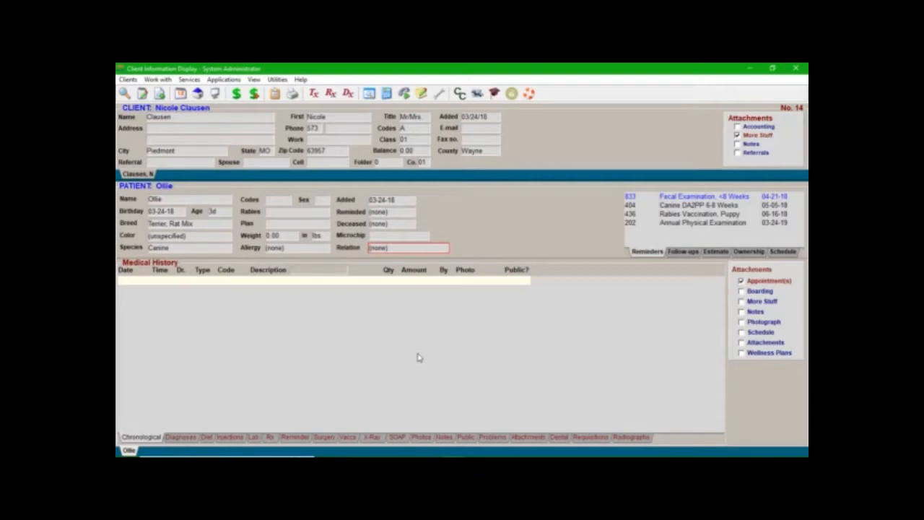
mouse_move(417, 364)
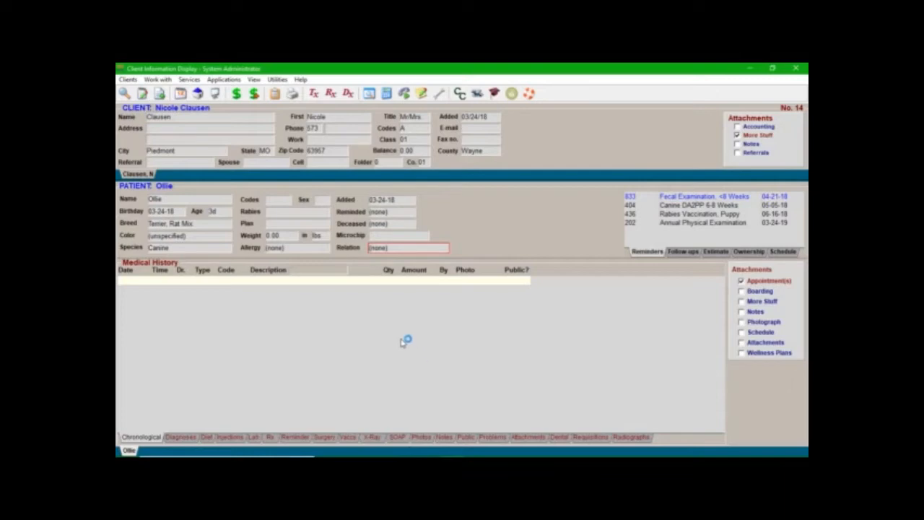
mouse_move(352, 335)
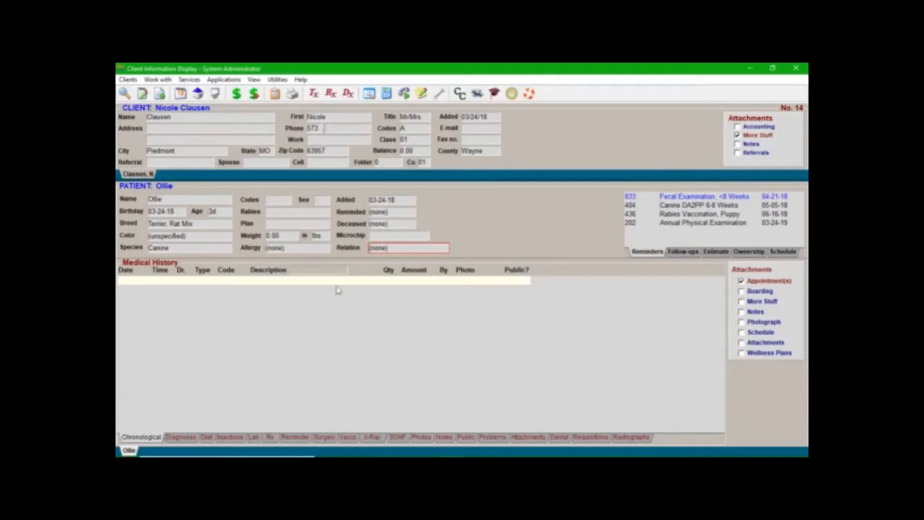
mouse_move(268, 364)
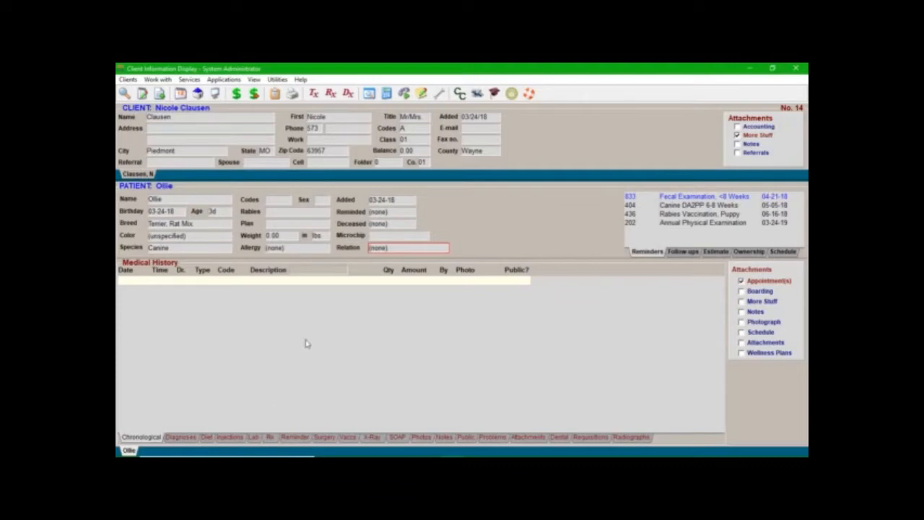
mouse_move(313, 327)
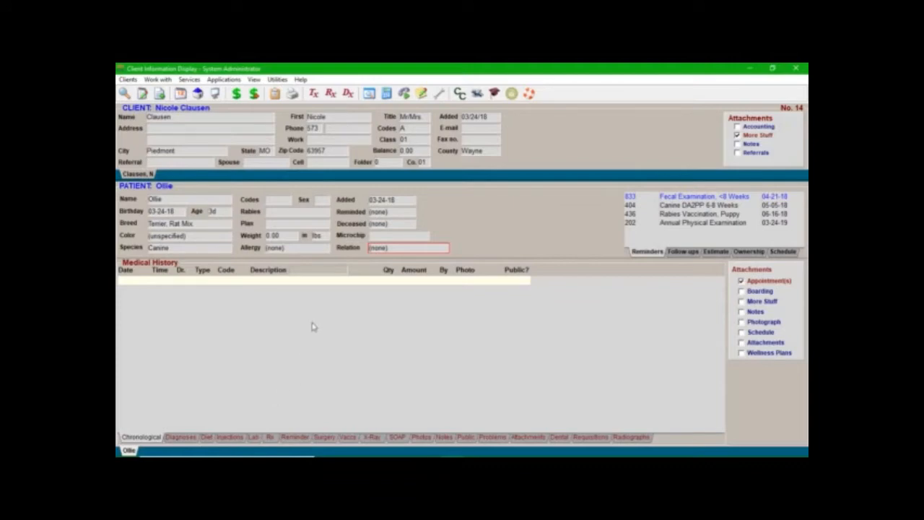
mouse_move(315, 323)
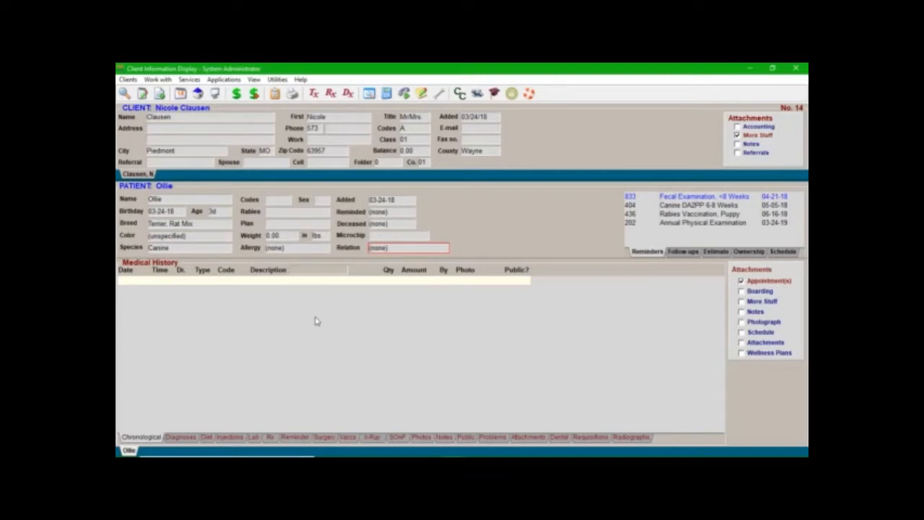
mouse_move(320, 318)
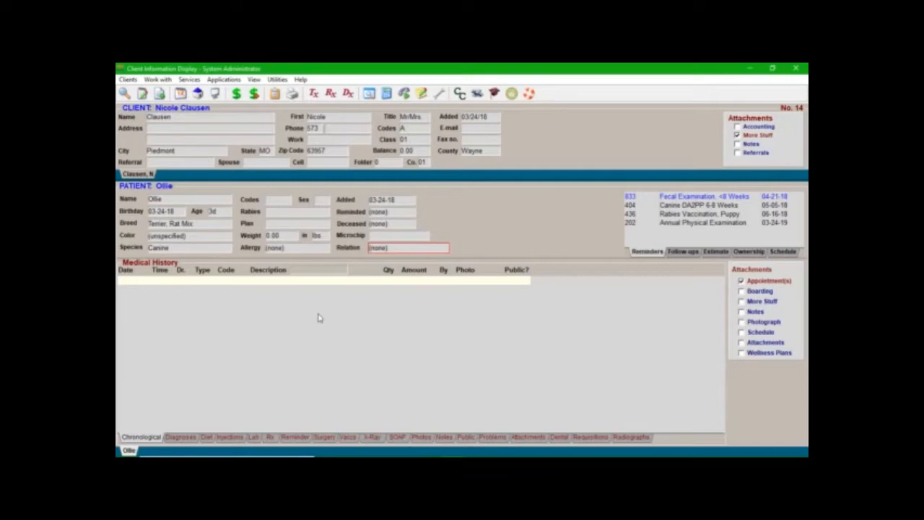
mouse_move(322, 312)
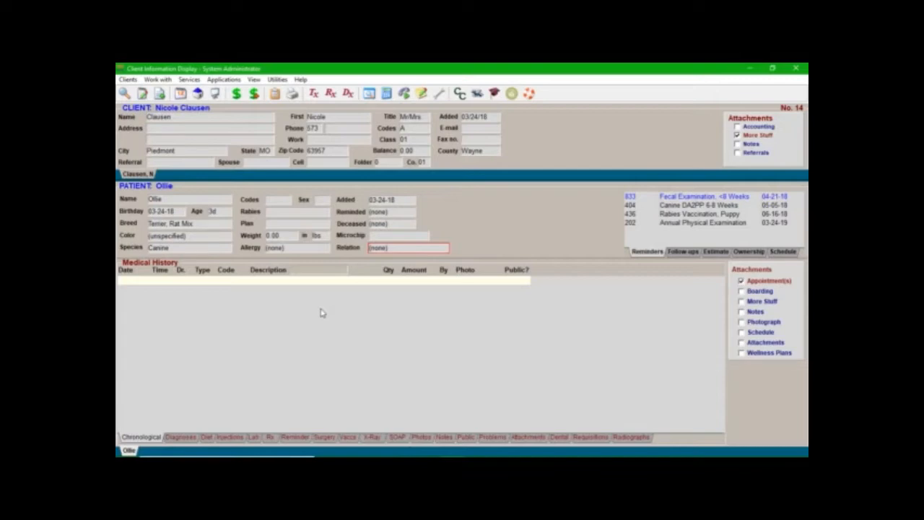
mouse_move(380, 399)
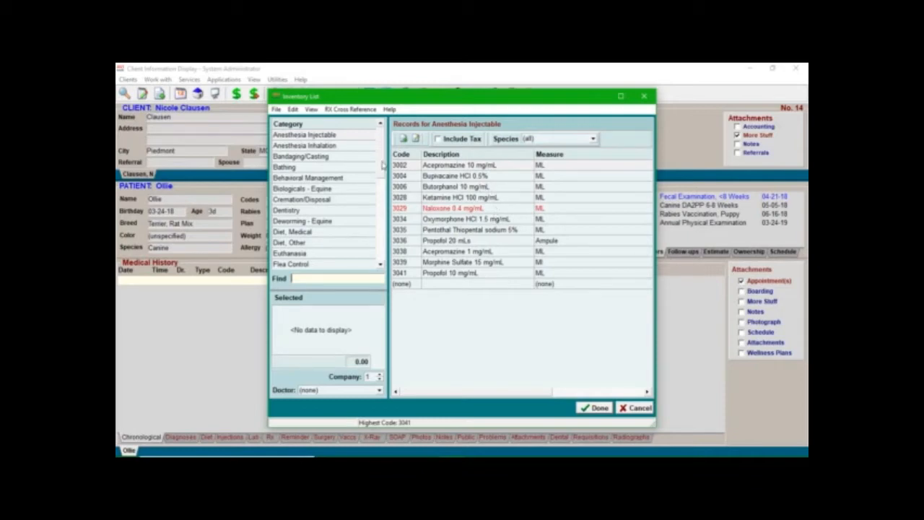
Step: Select the CET Toothpaste Poultry Flavor item under the OTC Resale Items category
scroll("down", 3)
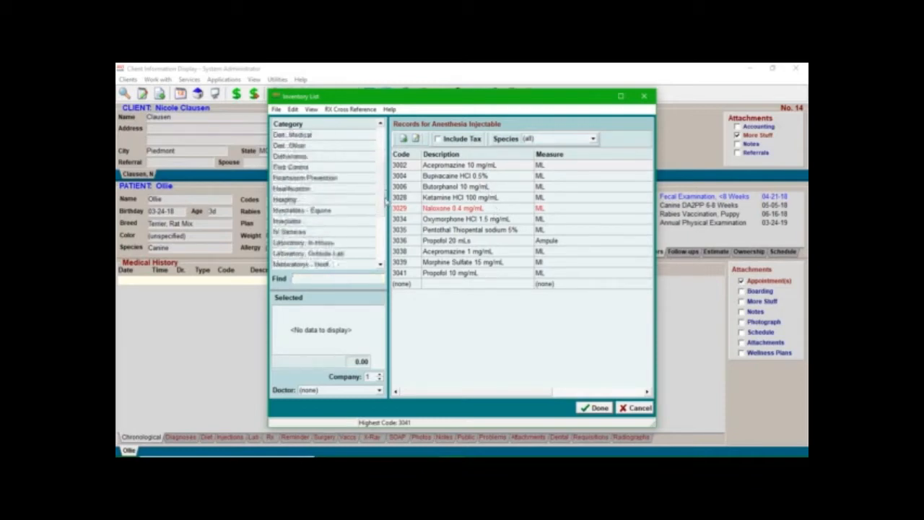
scroll("down", 3)
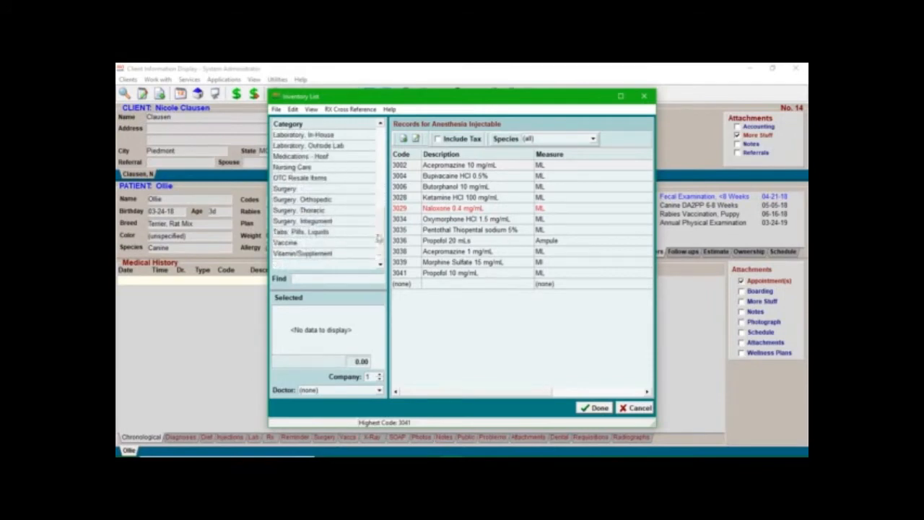
left_click(286, 243)
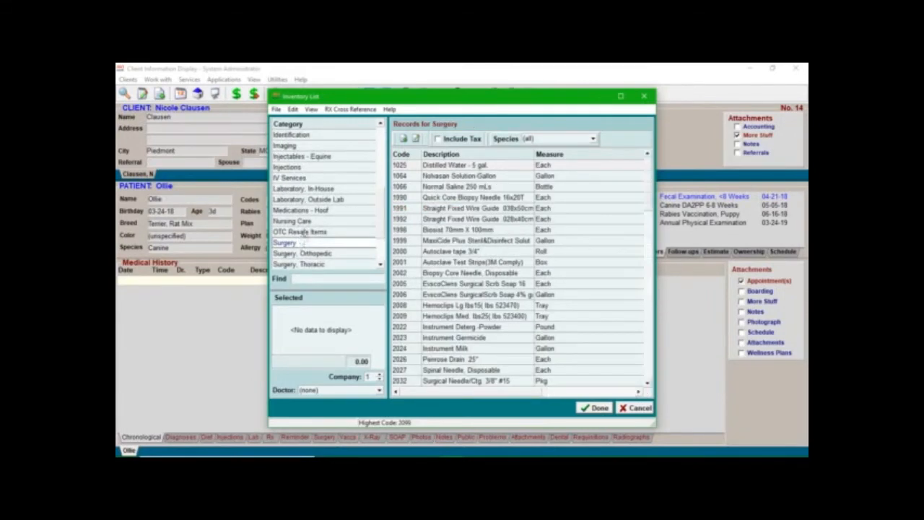
left_click(299, 232)
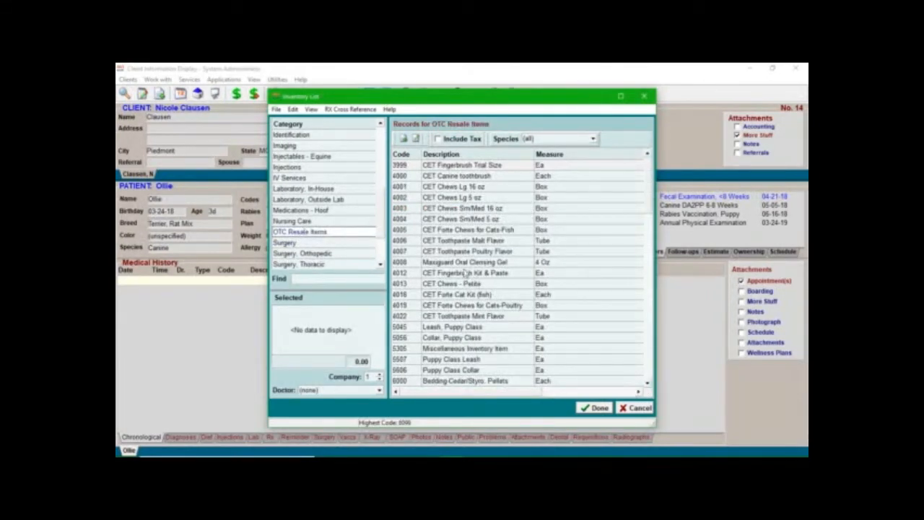
left_click(465, 252)
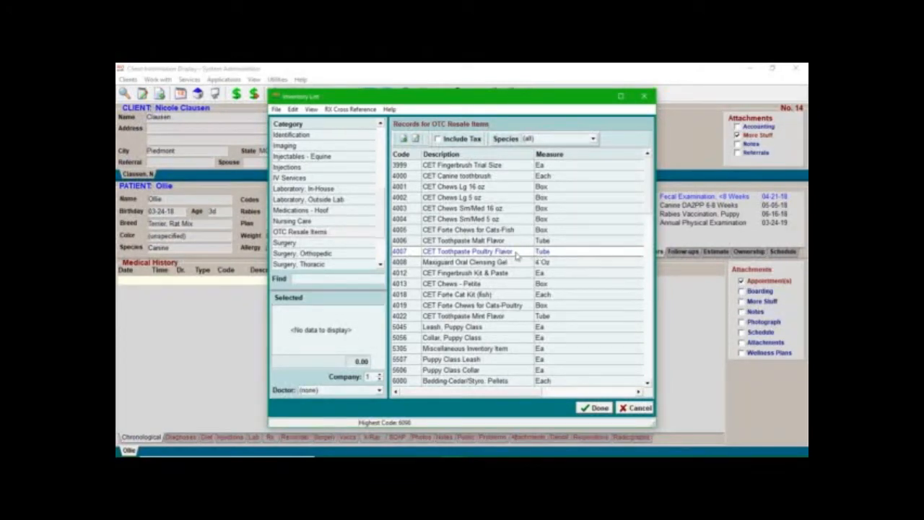
Step: Show the Variance Entries window for toothpaste item 4007 via its context menu
right_click(468, 251)
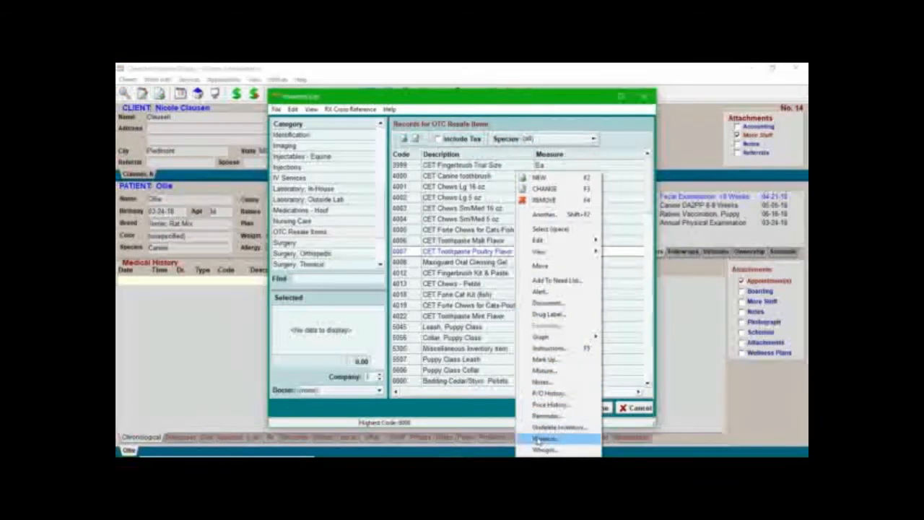
left_click(543, 439)
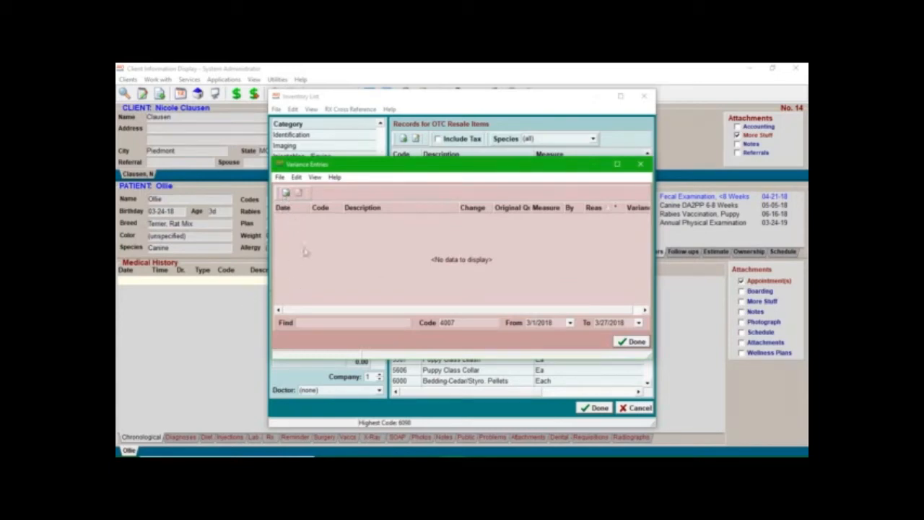
mouse_move(586, 238)
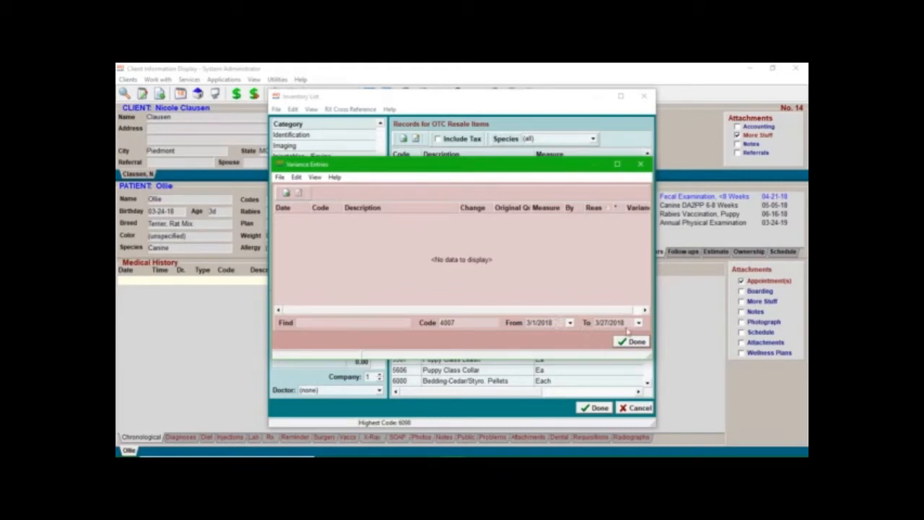
mouse_move(286, 225)
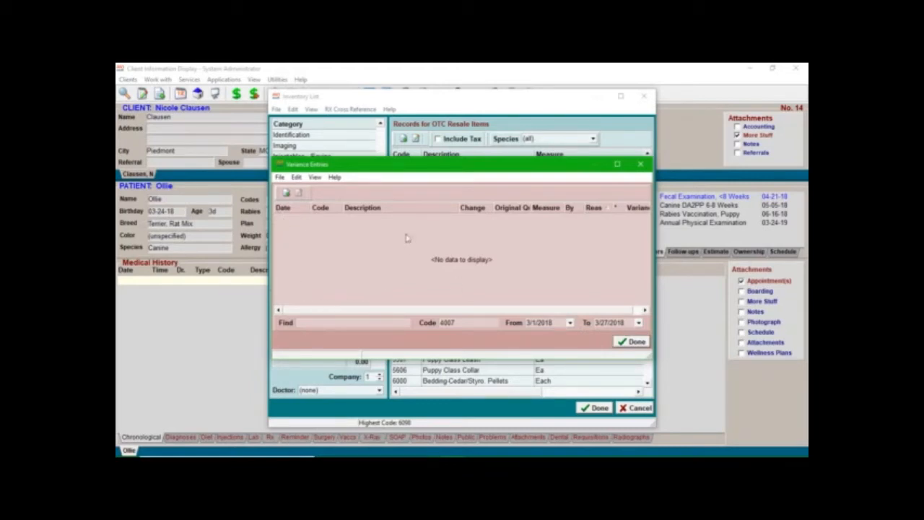
mouse_move(401, 265)
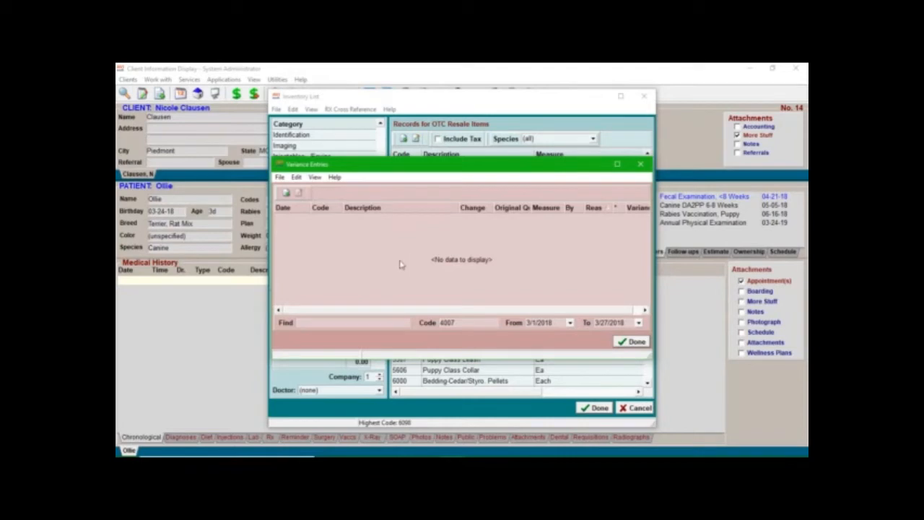
mouse_move(401, 228)
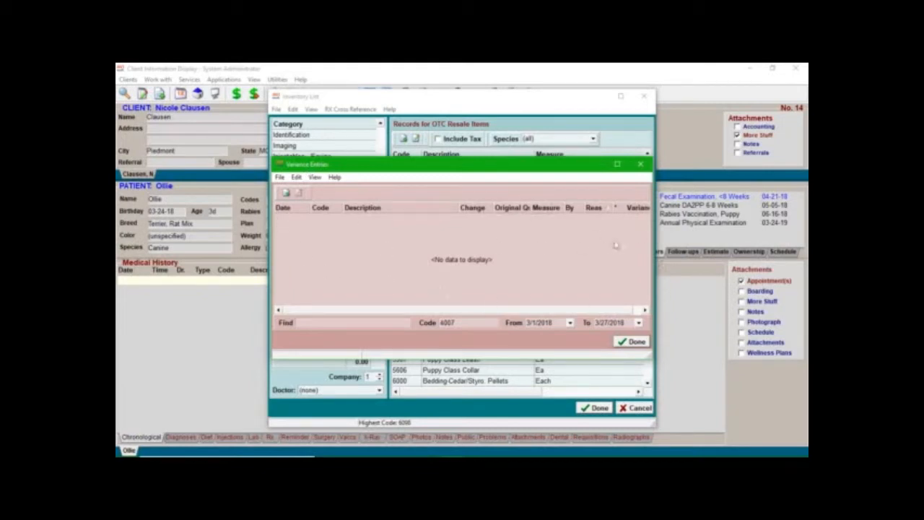
mouse_move(483, 295)
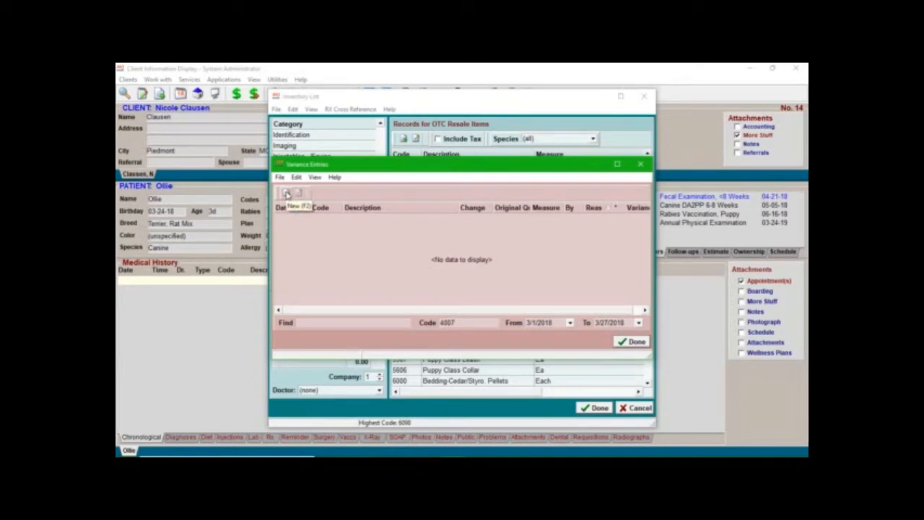
Step: Create a new variance entry for code 4007 with a change of -1.00
left_click(289, 194)
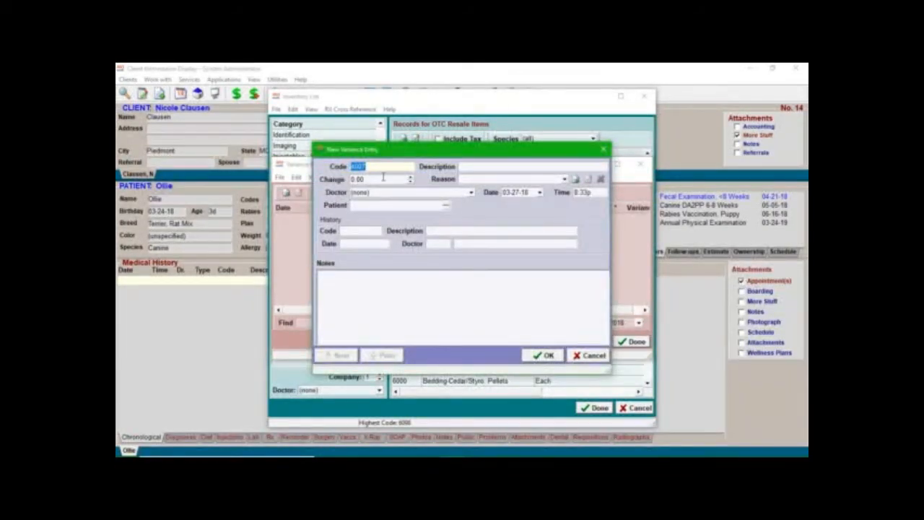
type("4007")
left_click(381, 178)
type("-8")
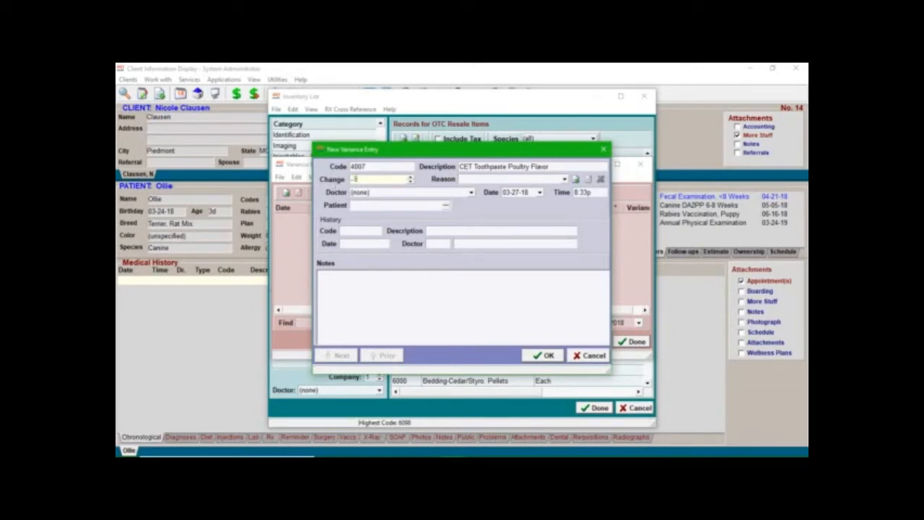
type("-1.00")
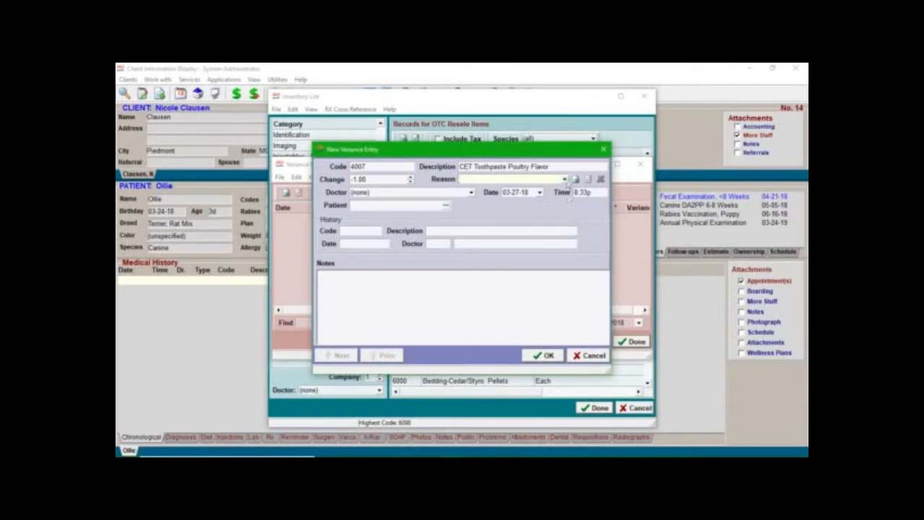
left_click(564, 179)
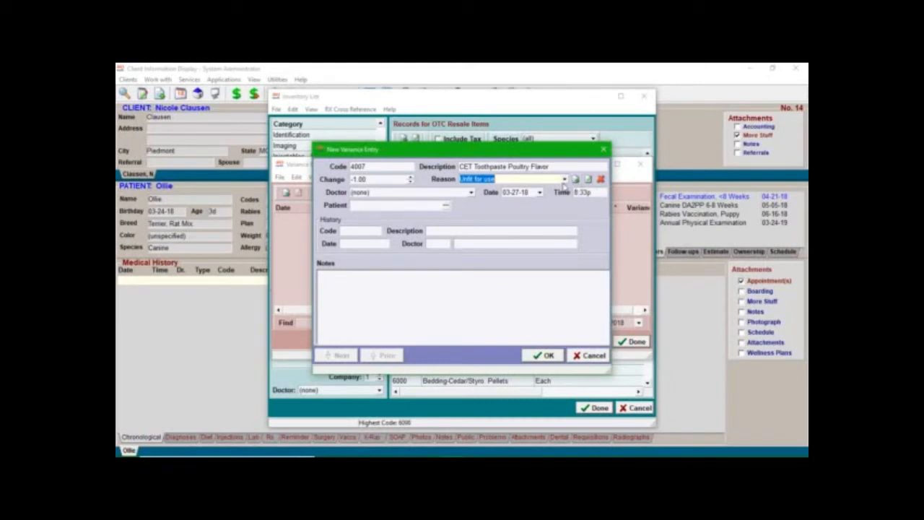
Step: Add a new variance reason named 'Returned' and apply it to the entry
left_click(566, 179)
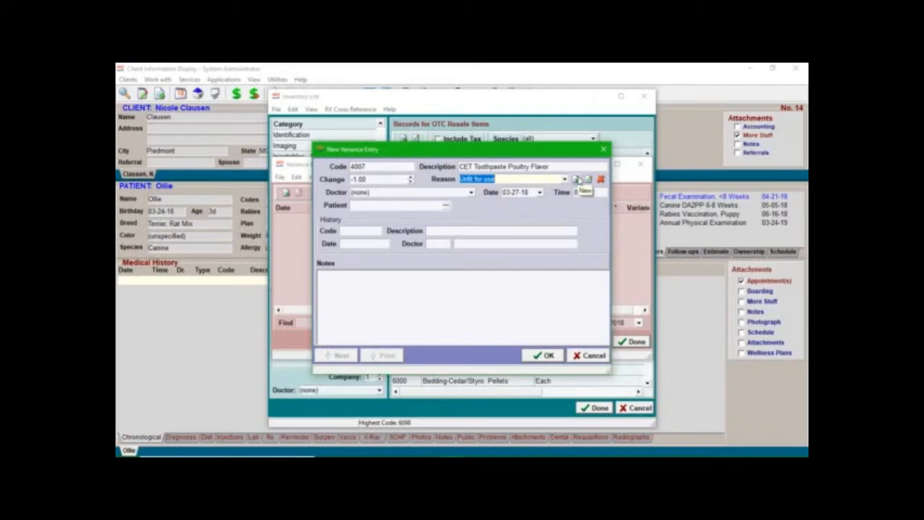
left_click(578, 179)
type("T")
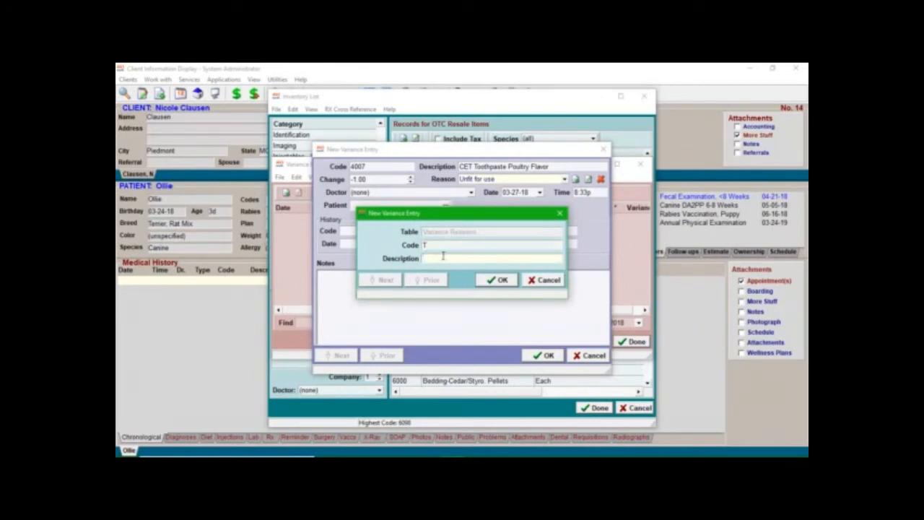
type("R")
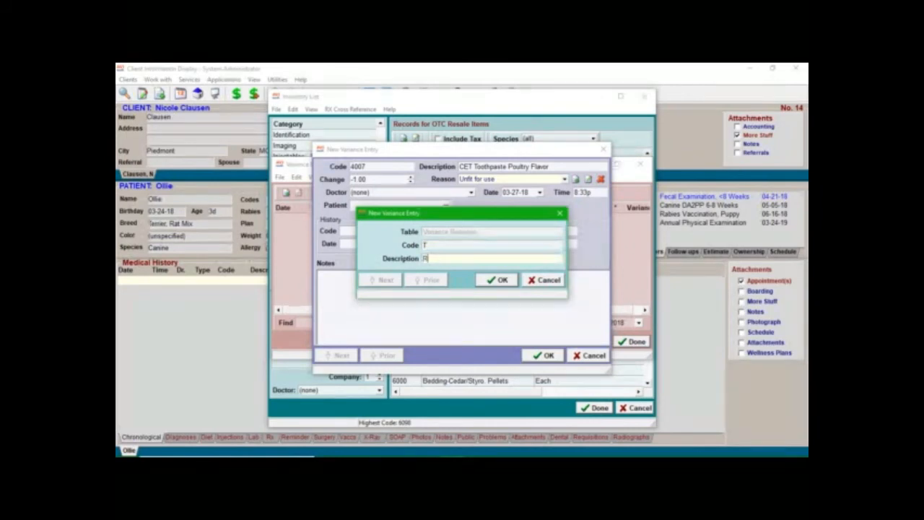
type("eturned")
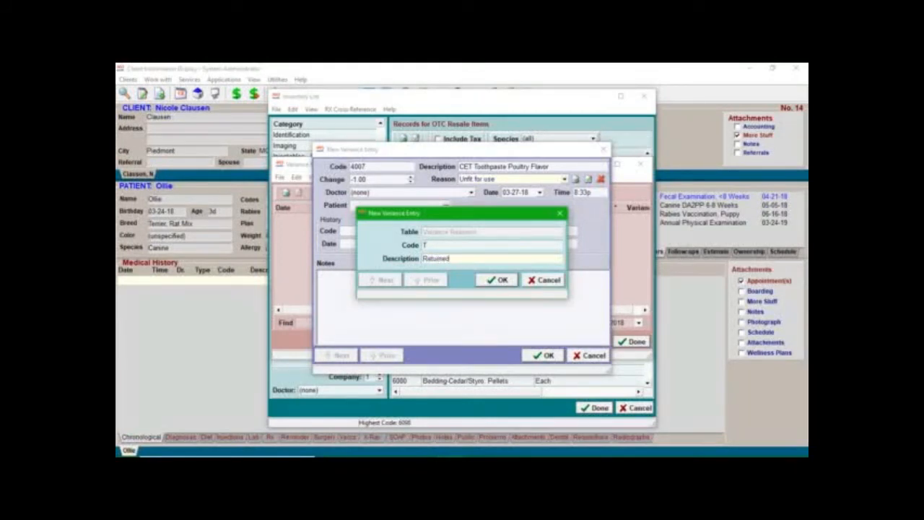
left_click(496, 280)
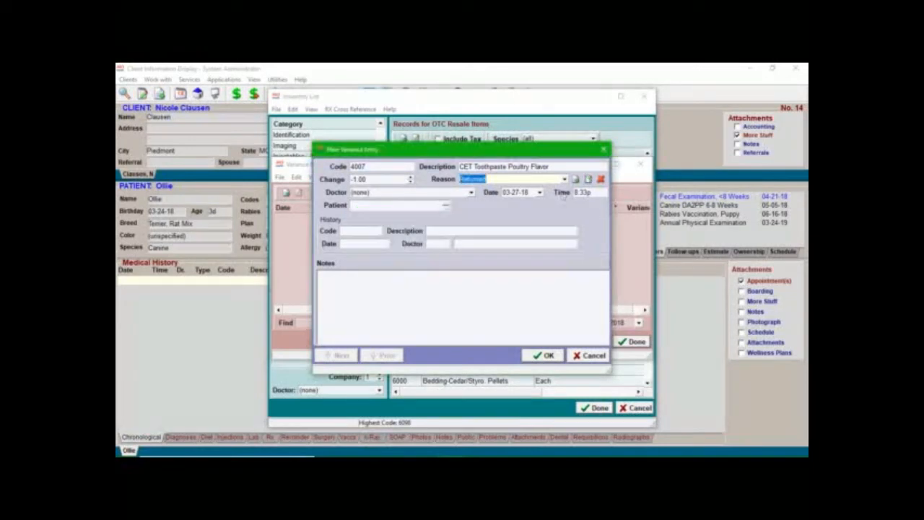
Step: Change the entry's reason from Returned to Hospital Use
left_click(564, 179)
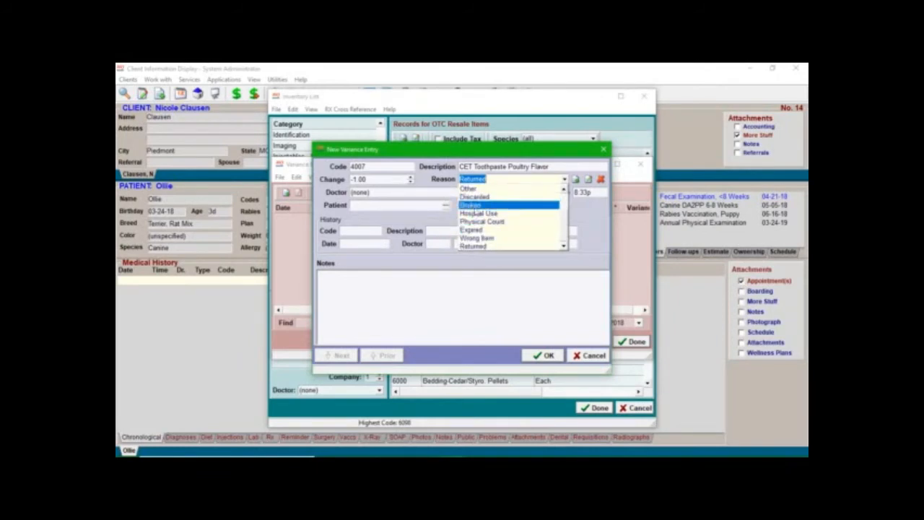
mouse_move(482, 214)
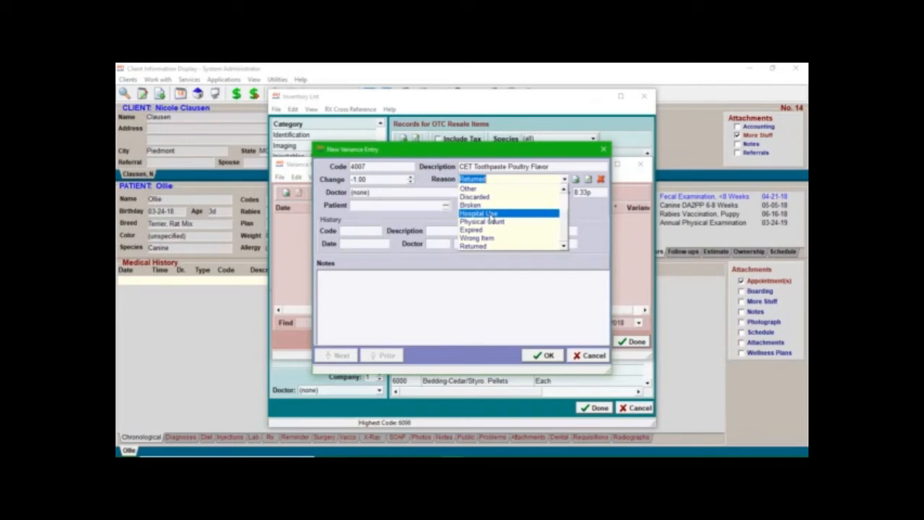
mouse_move(491, 219)
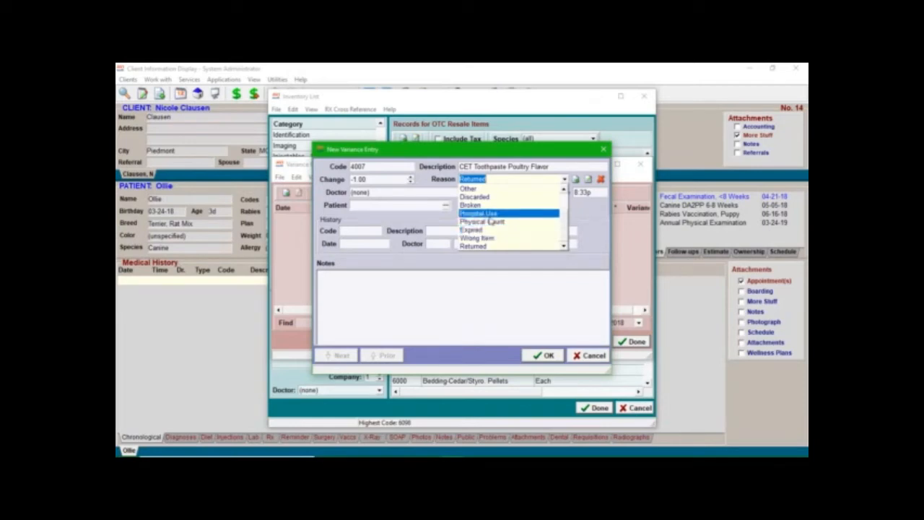
mouse_move(482, 221)
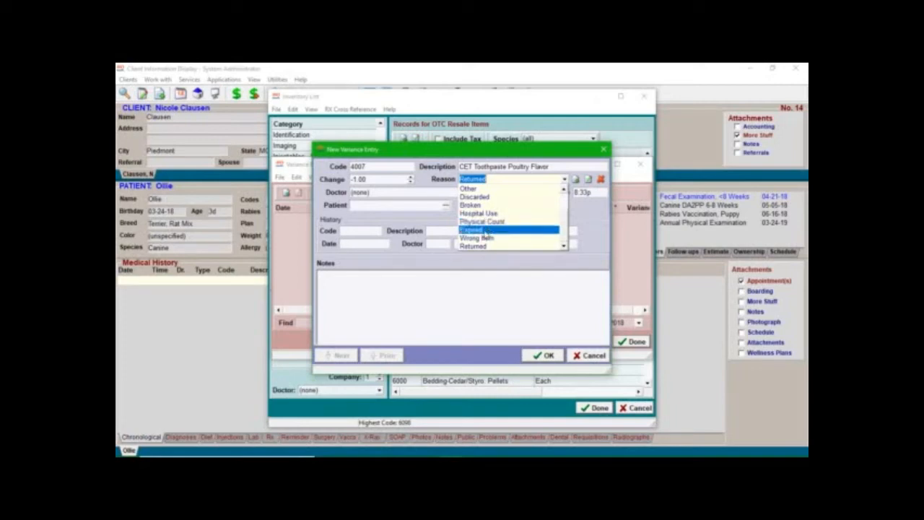
left_click(474, 246)
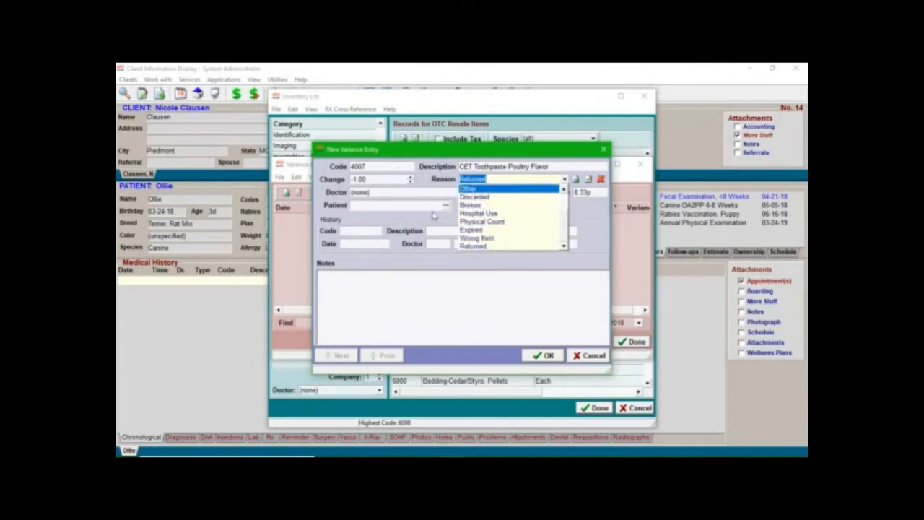
mouse_move(479, 212)
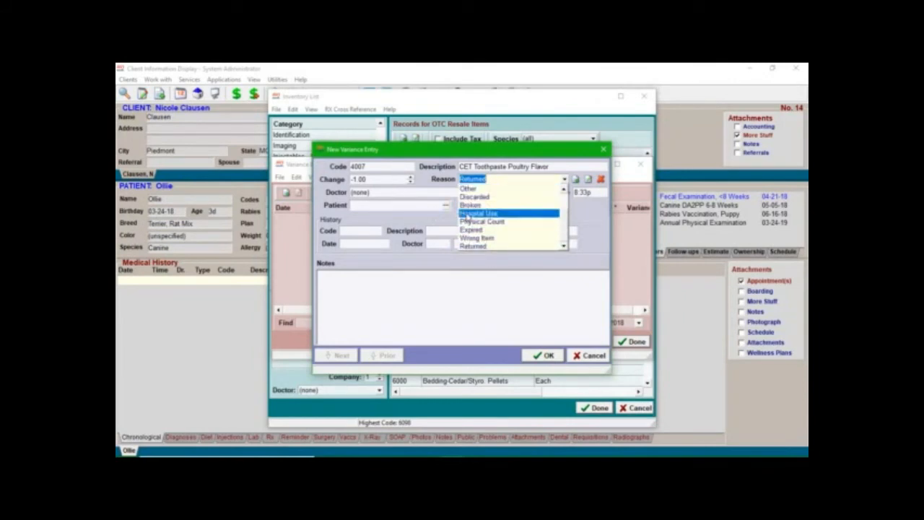
left_click(480, 212)
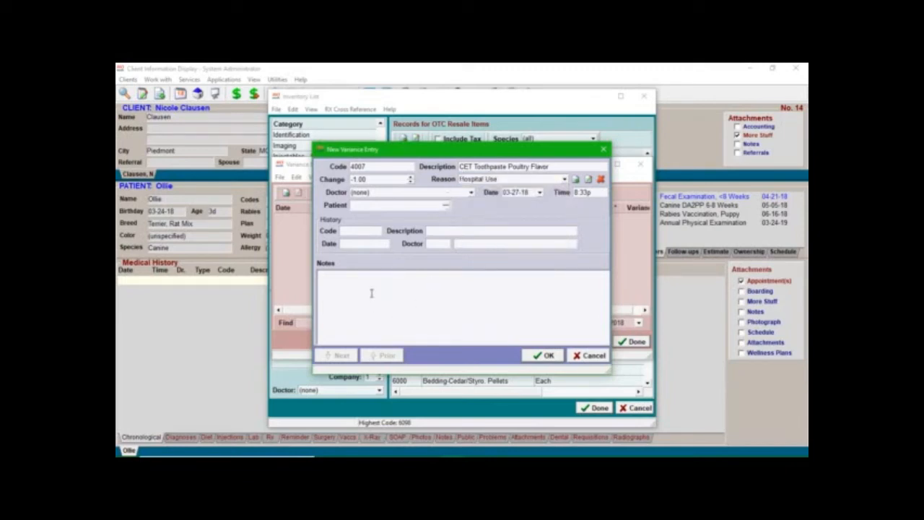
Step: Enter the note 'NC opened tube boarding patients' and save the variance entry
type("NC")
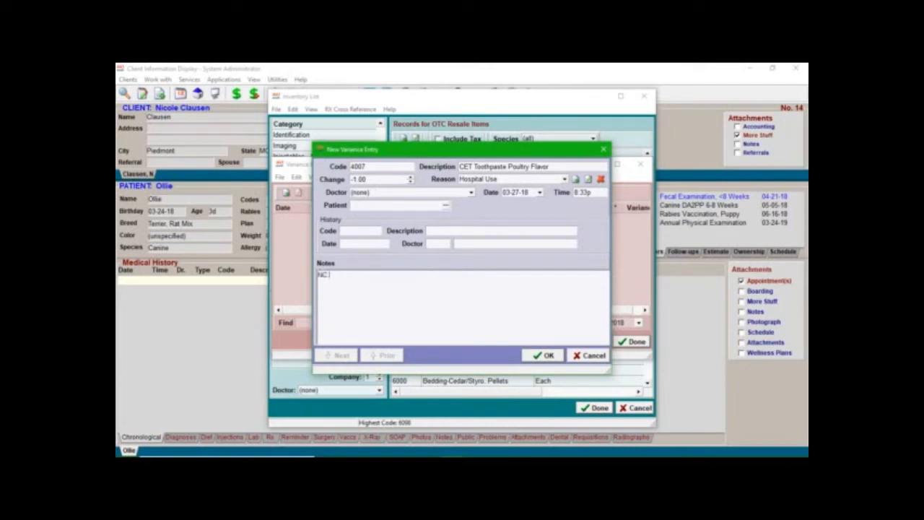
type("opened a")
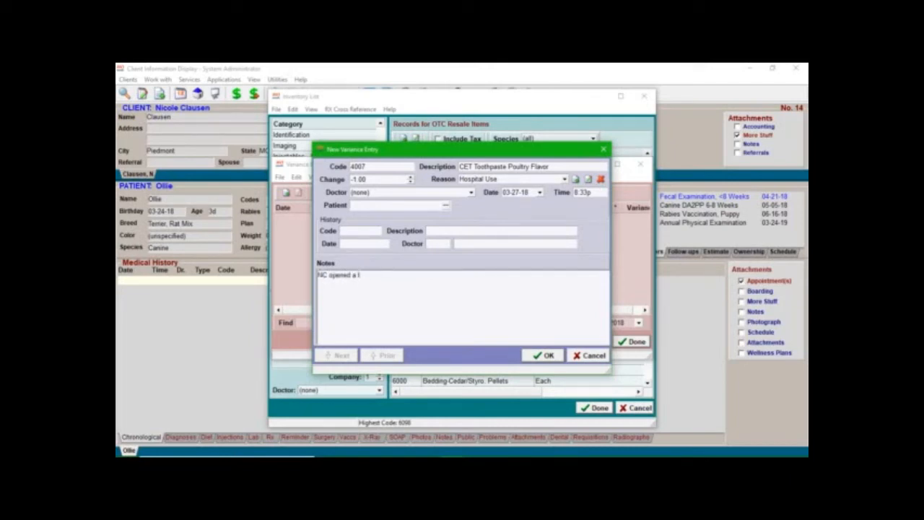
type("tube for")
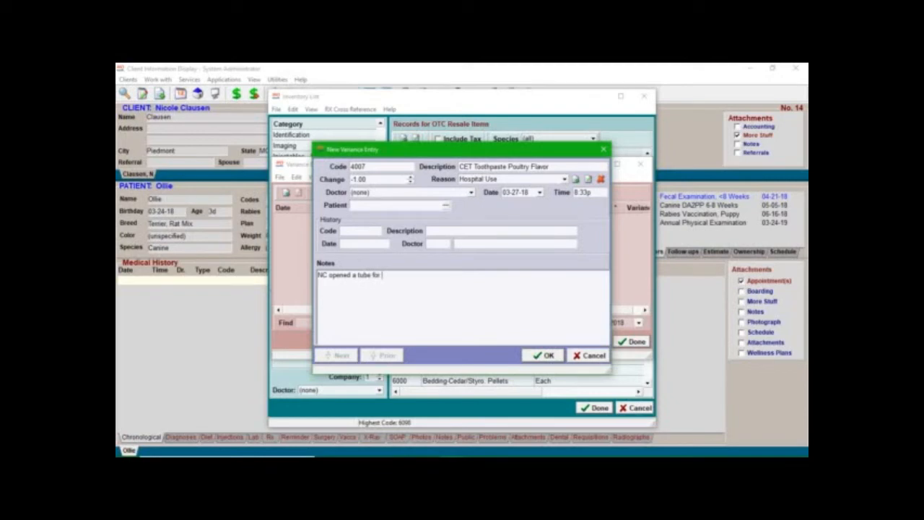
type("boarding")
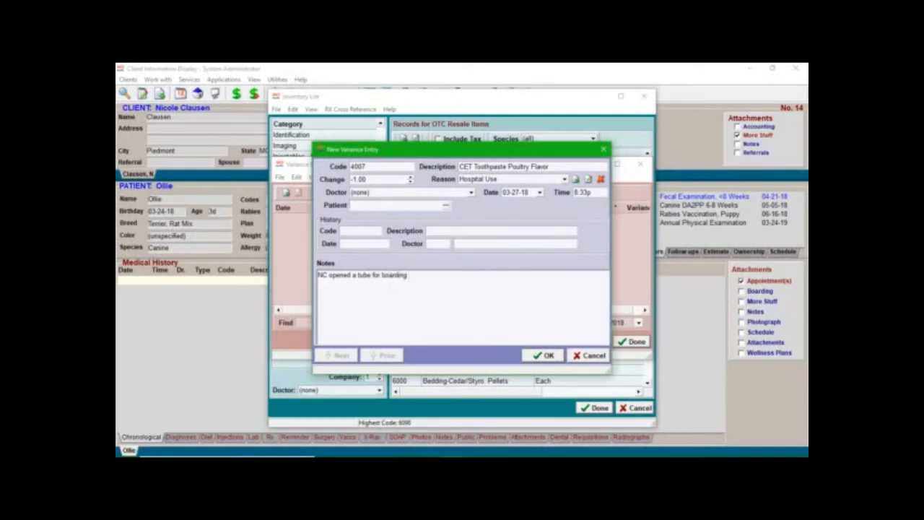
type("patients")
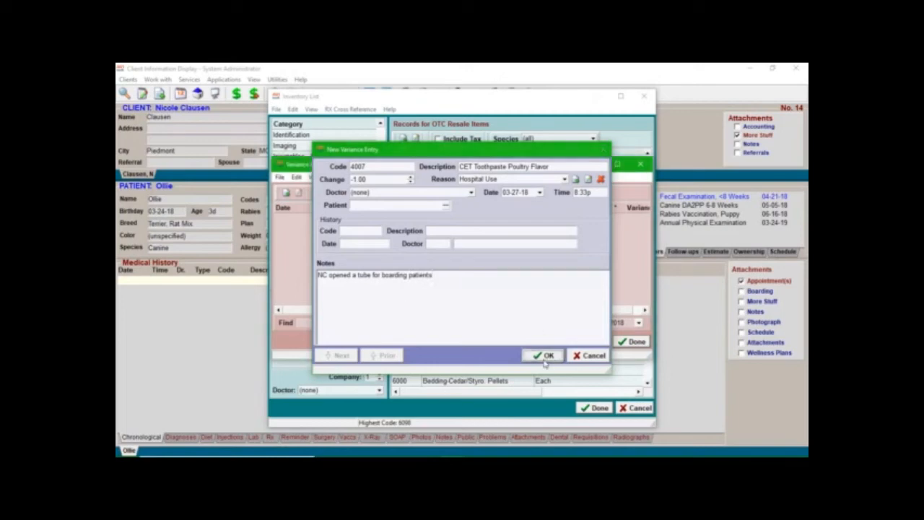
left_click(546, 356)
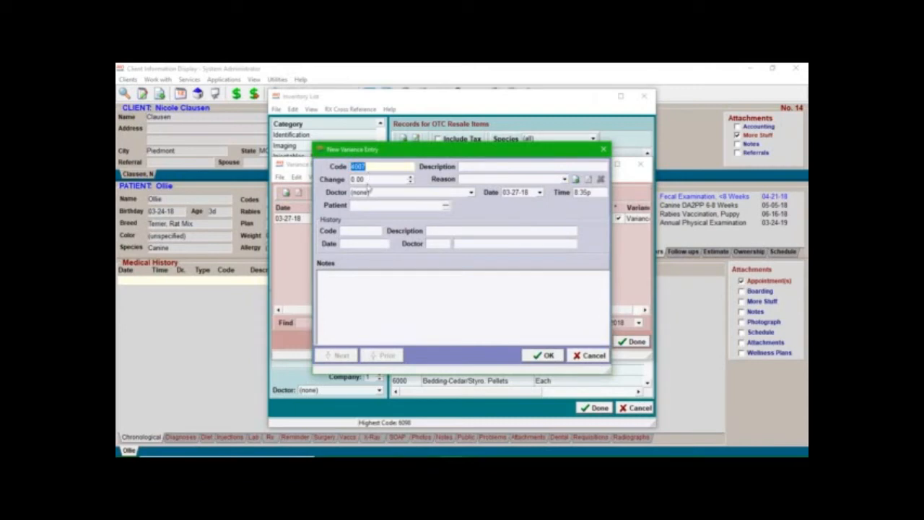
mouse_move(595, 364)
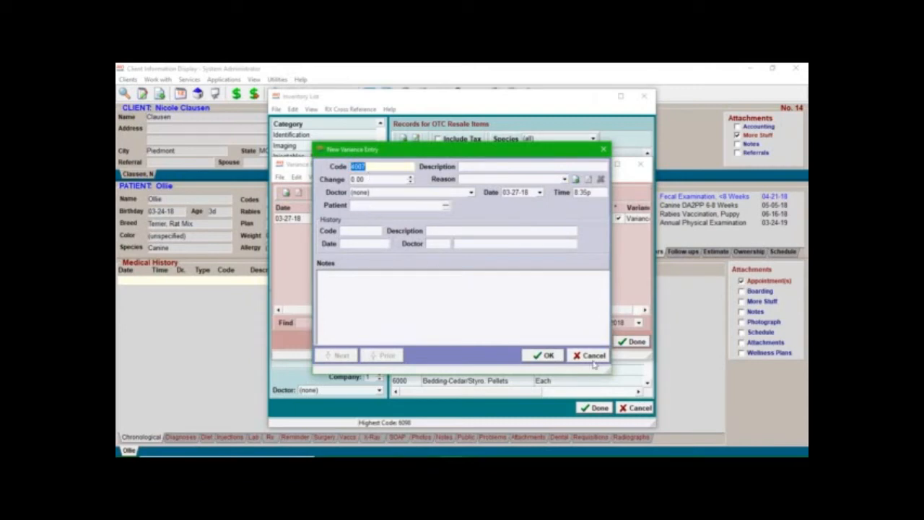
Step: Cancel the blank follow-up entry, leaving the saved 03-27-19 entry of -1.00 listed
left_click(591, 355)
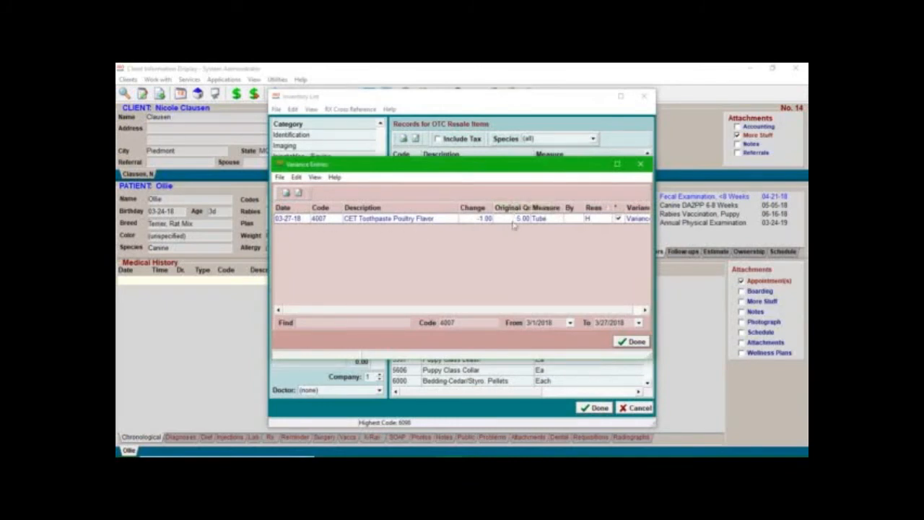
mouse_move(483, 227)
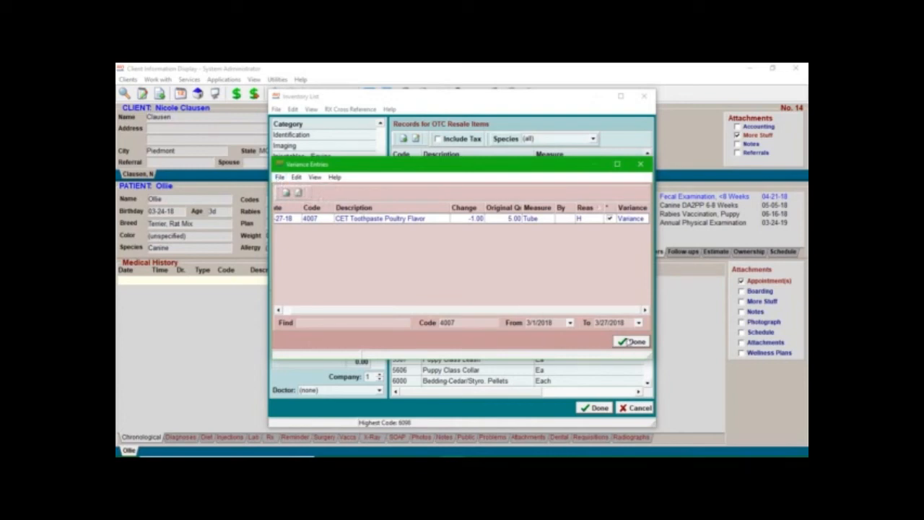
Step: Close the item's entries and show the full variance list from File > Variance
left_click(629, 341)
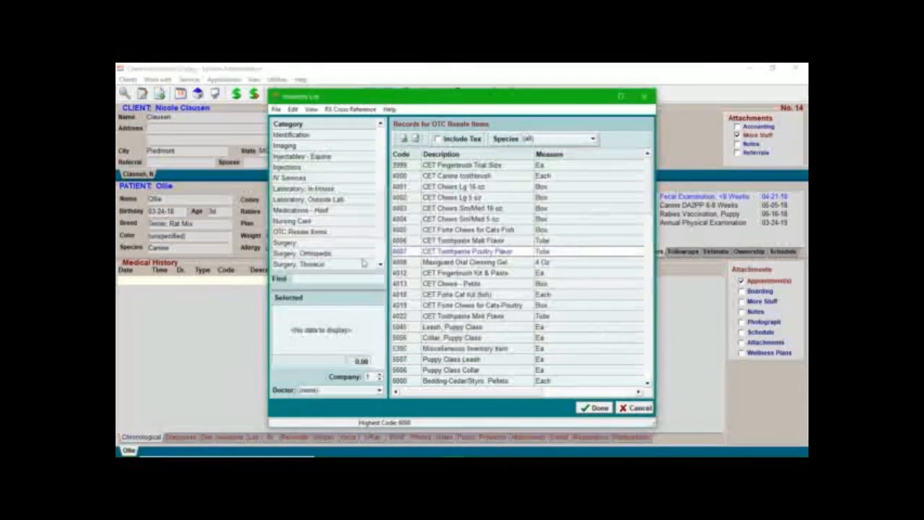
left_click(275, 110)
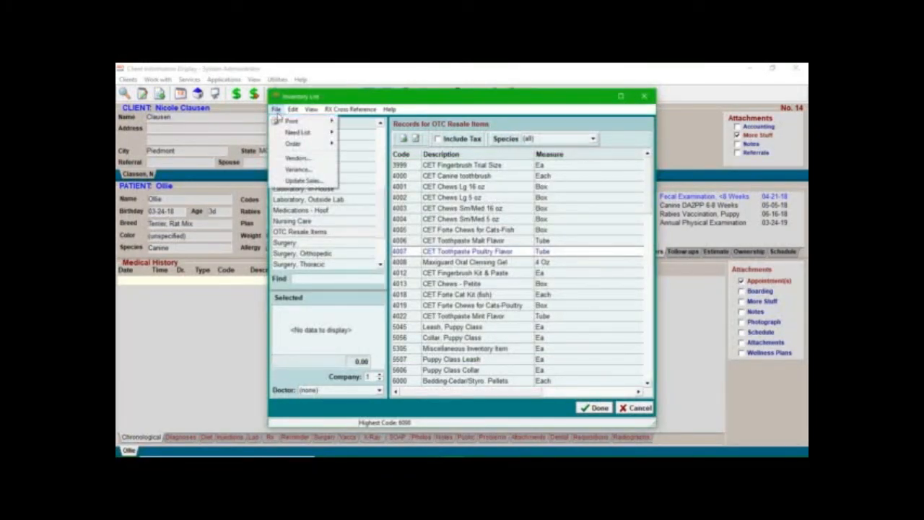
mouse_move(298, 169)
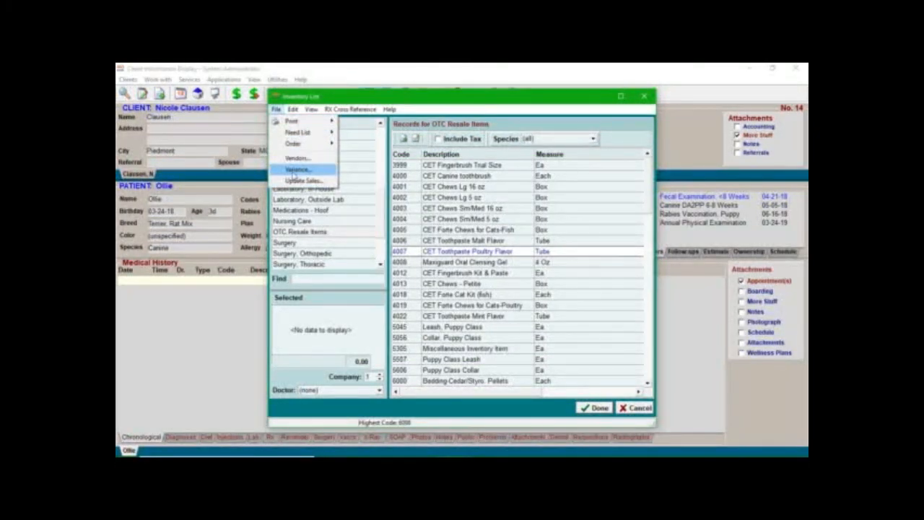
left_click(298, 169)
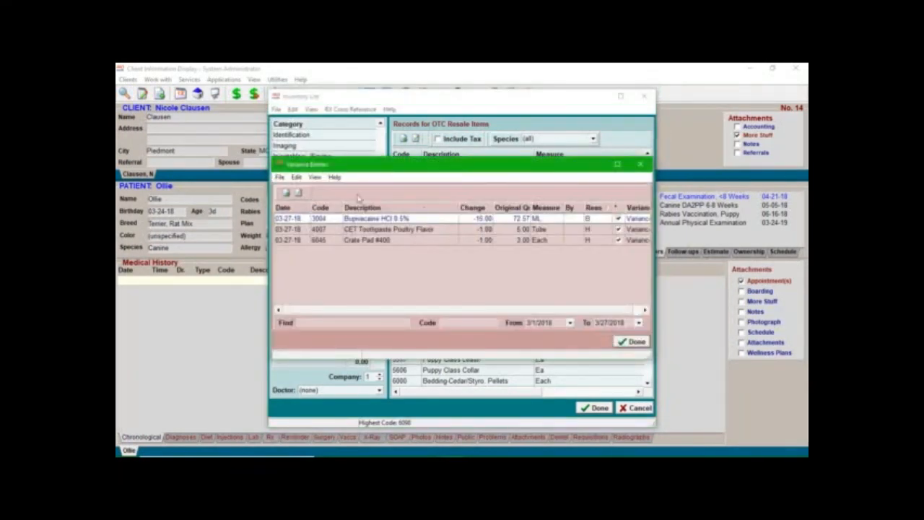
mouse_move(289, 263)
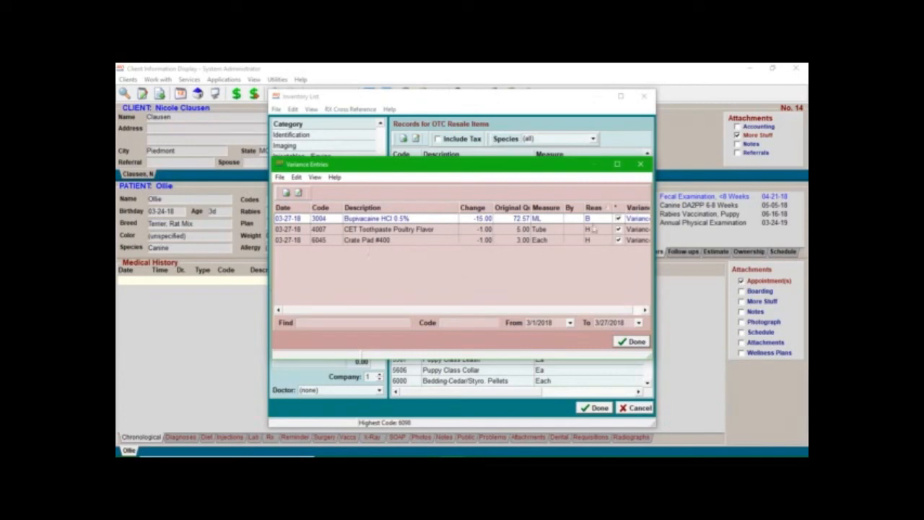
mouse_move(621, 256)
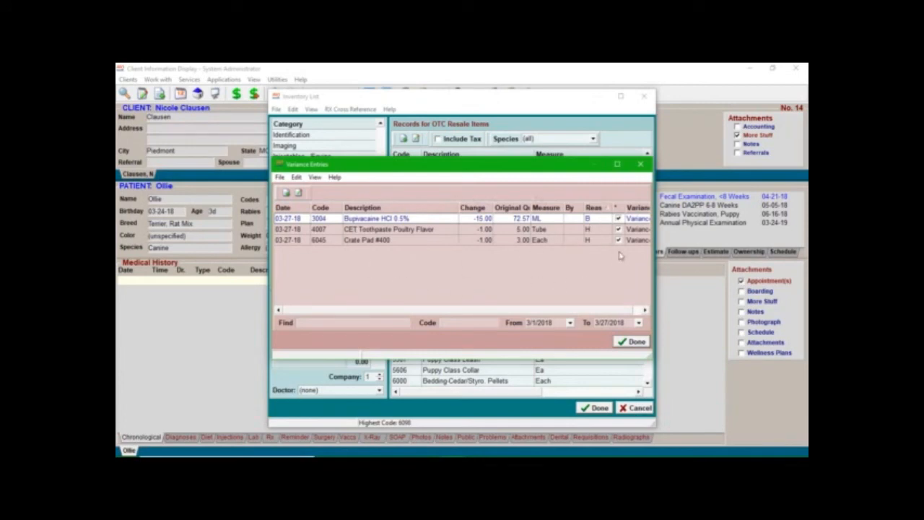